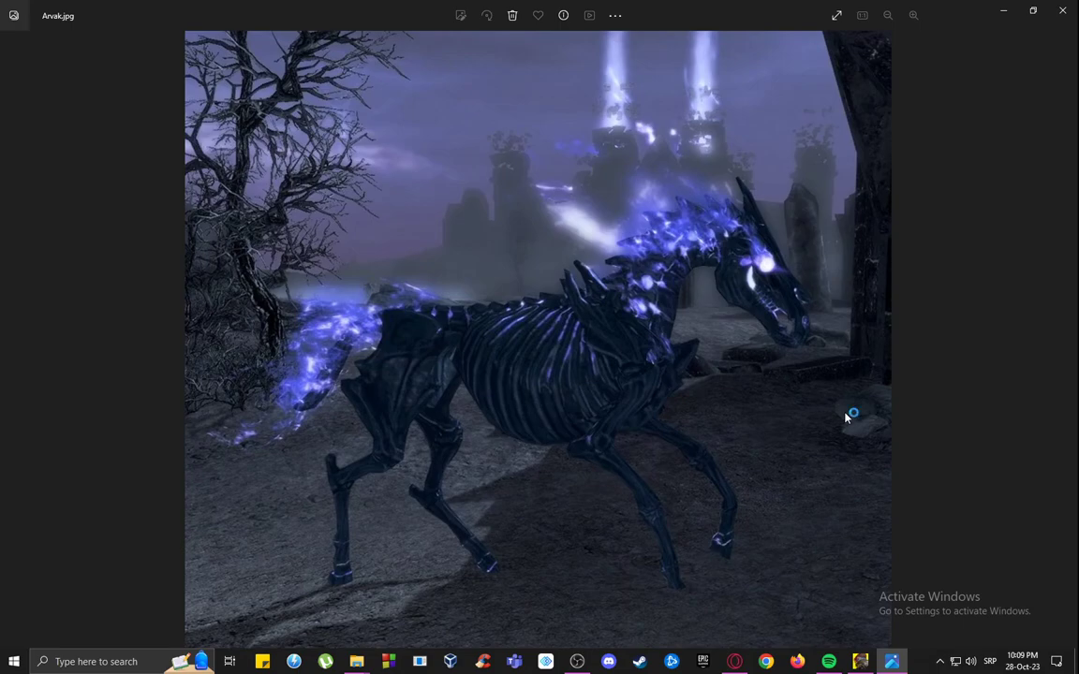
mouse_move(768, 335)
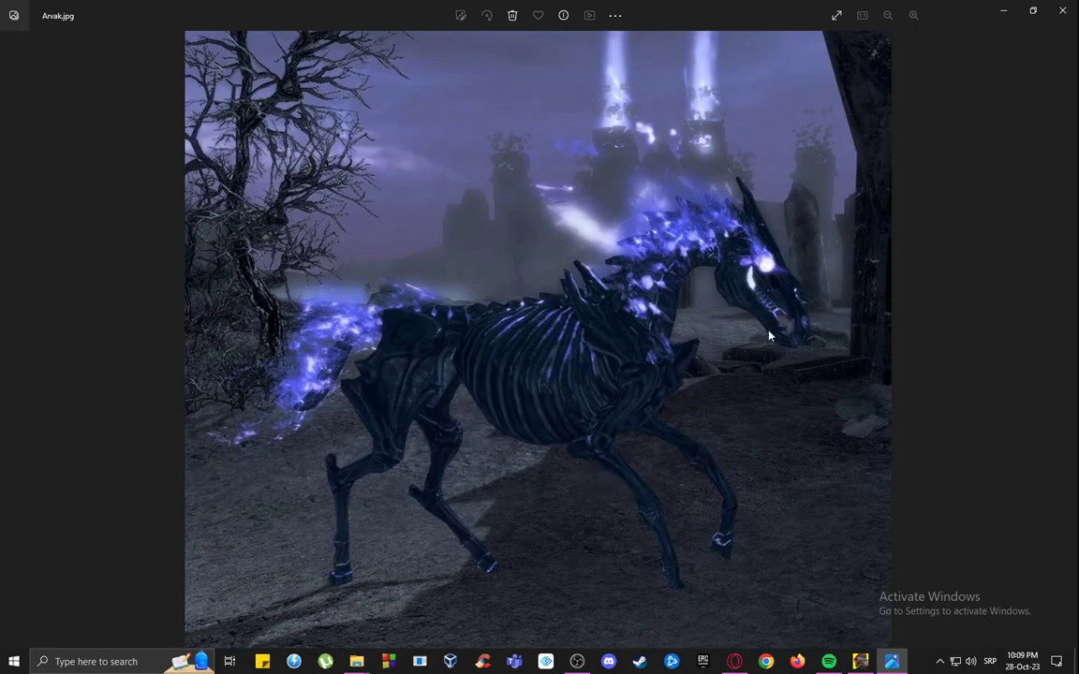